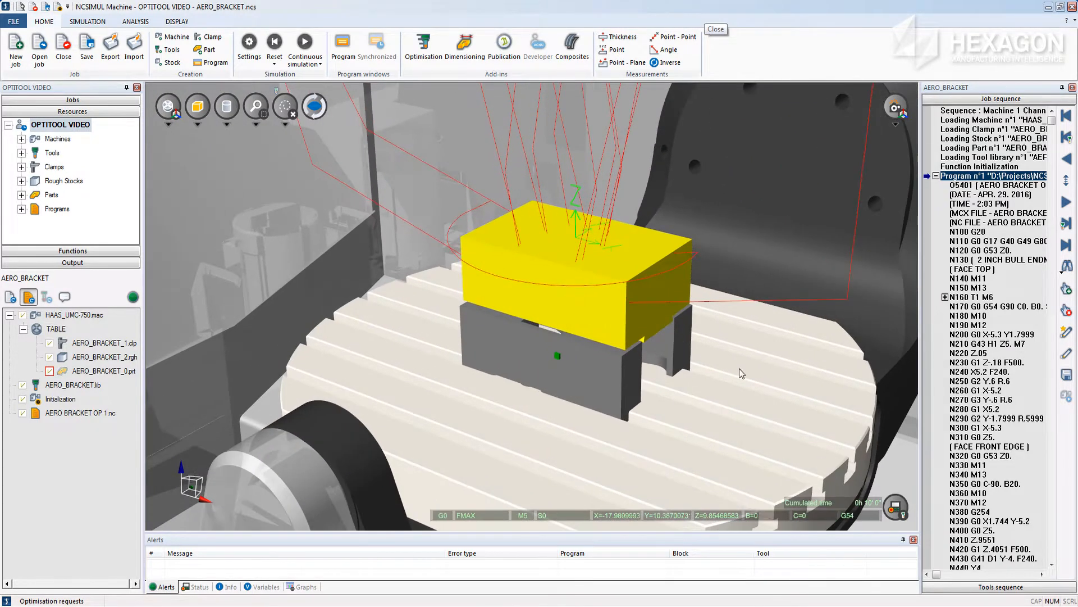
Run continuous simulation of the AERO_BRACKET program to the end of sequence.
left_click(87, 45)
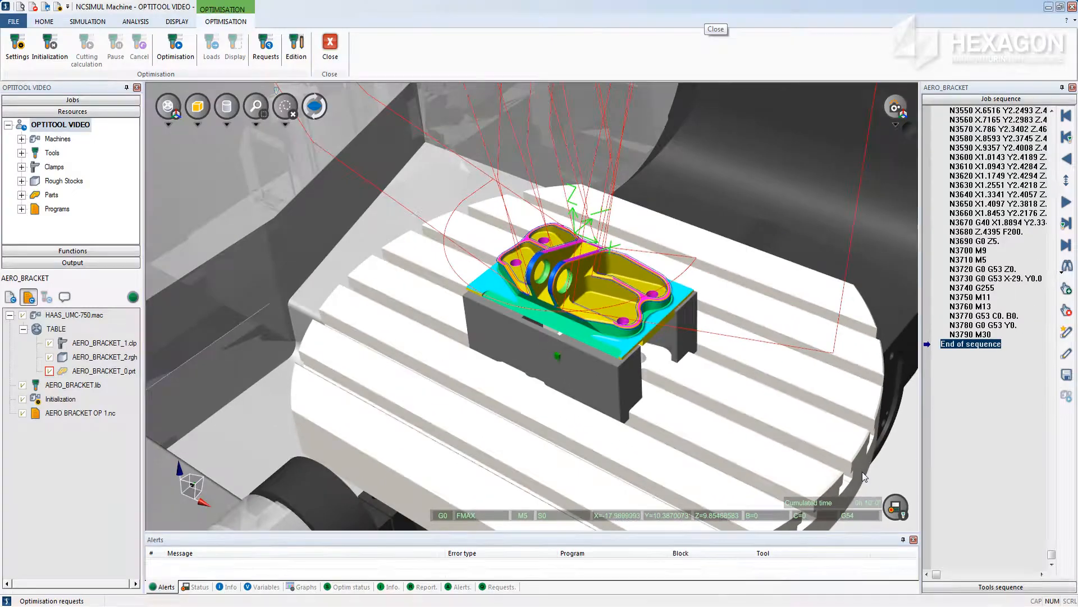
Bring up the Definition of optimisations dialog via Requests, with Aircut FMAX ticked for all tools.
left_click(175, 48)
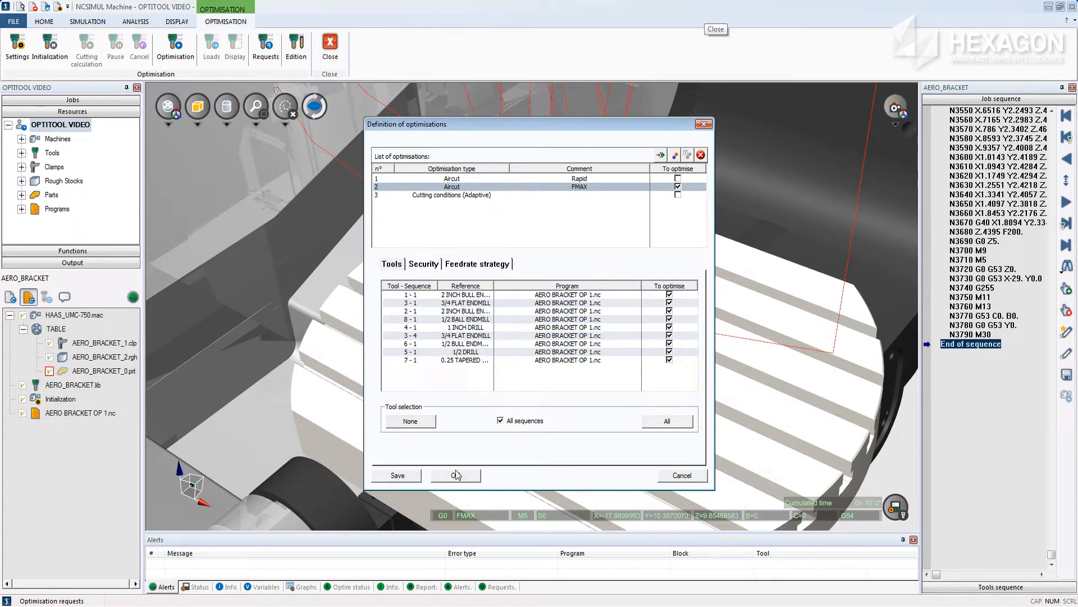
Run the FMAX air-cut optimisation, reducing cumulated time from 10'0" to 8'11", and acknowledge completion.
left_click(455, 474)
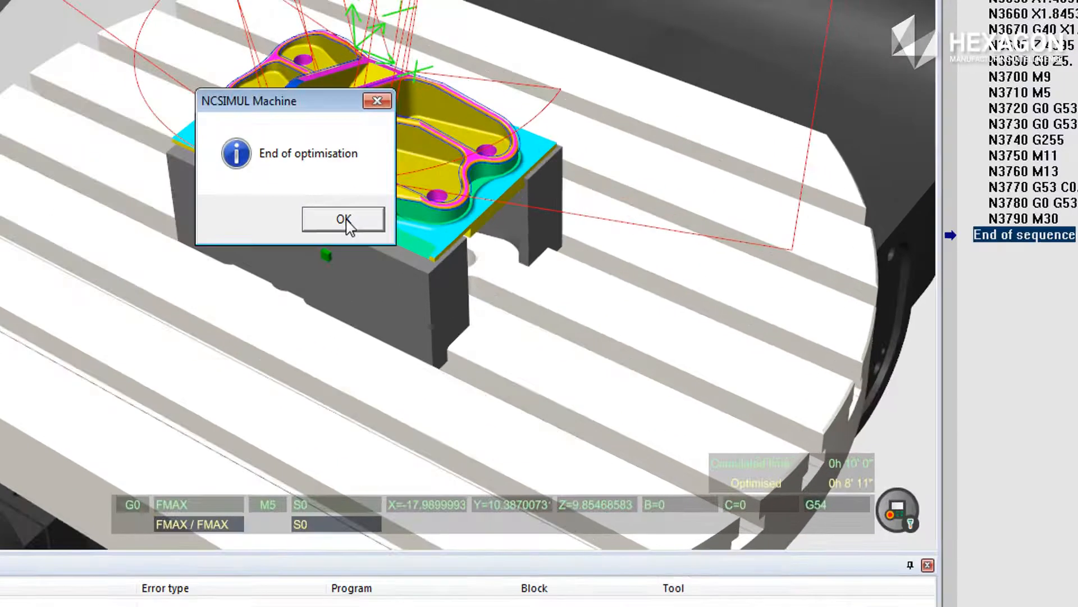
left_click(342, 219)
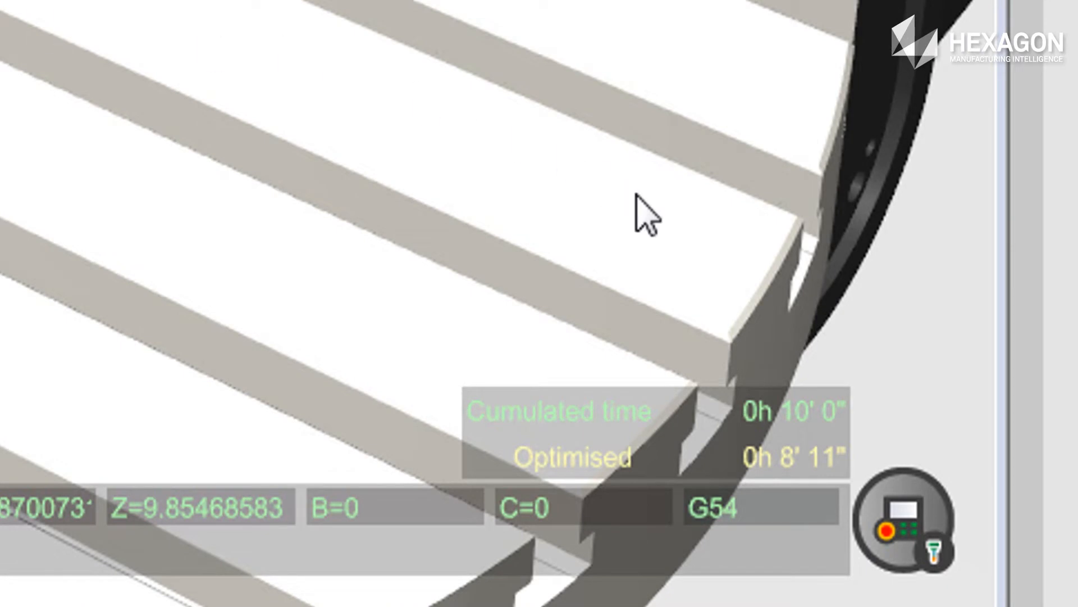